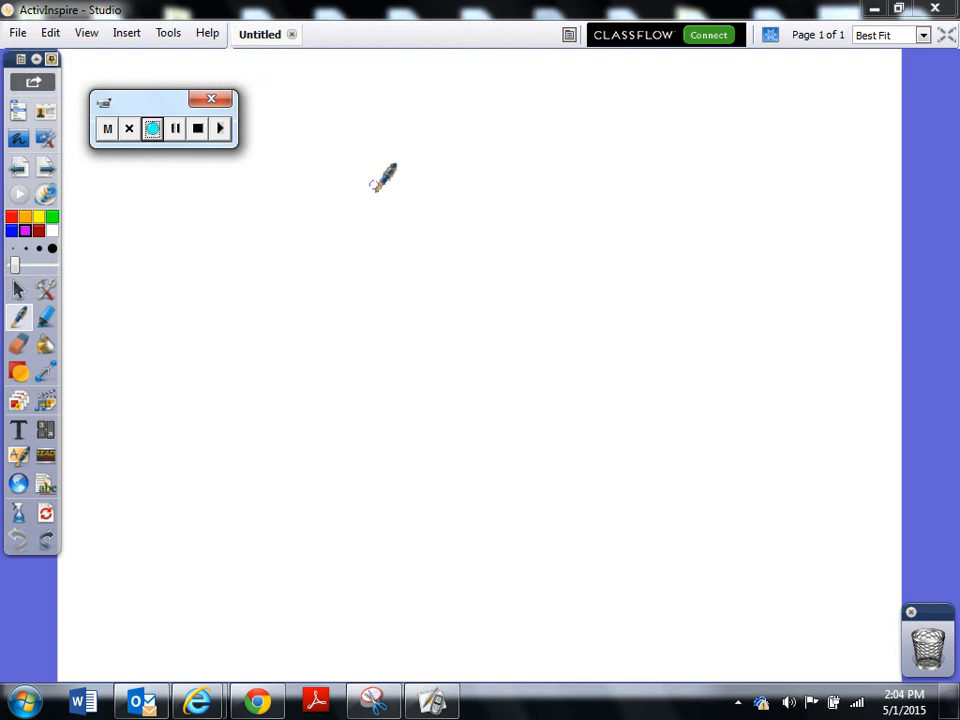
pyautogui.moveTo(350, 135)
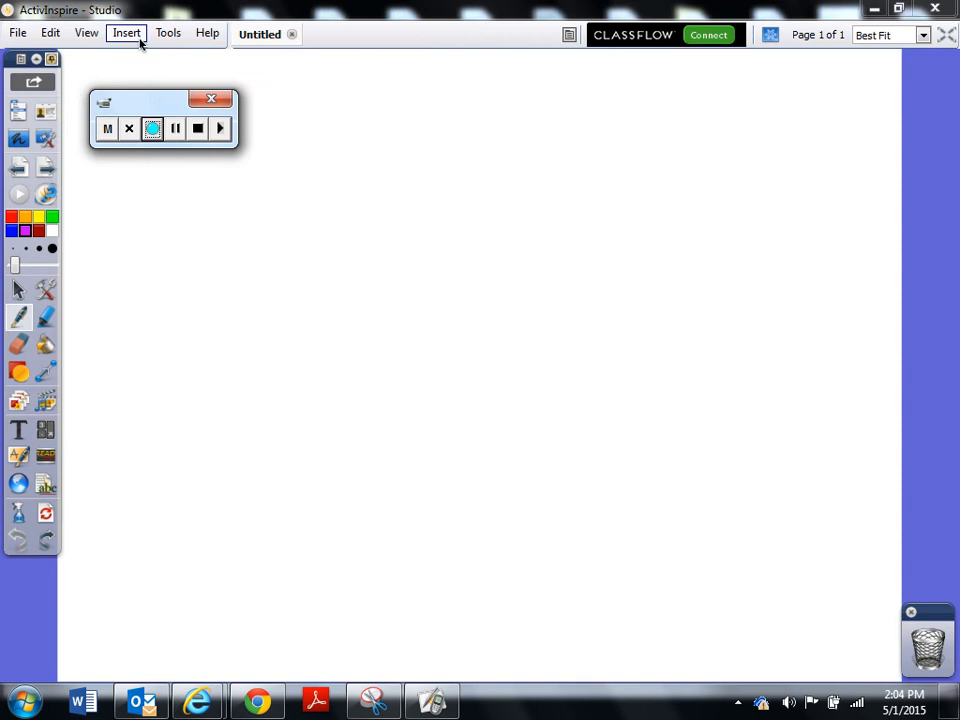
# Open the Tools menu to reach the Screen Recorder options over the blank flipchart
pyautogui.click(167, 33)
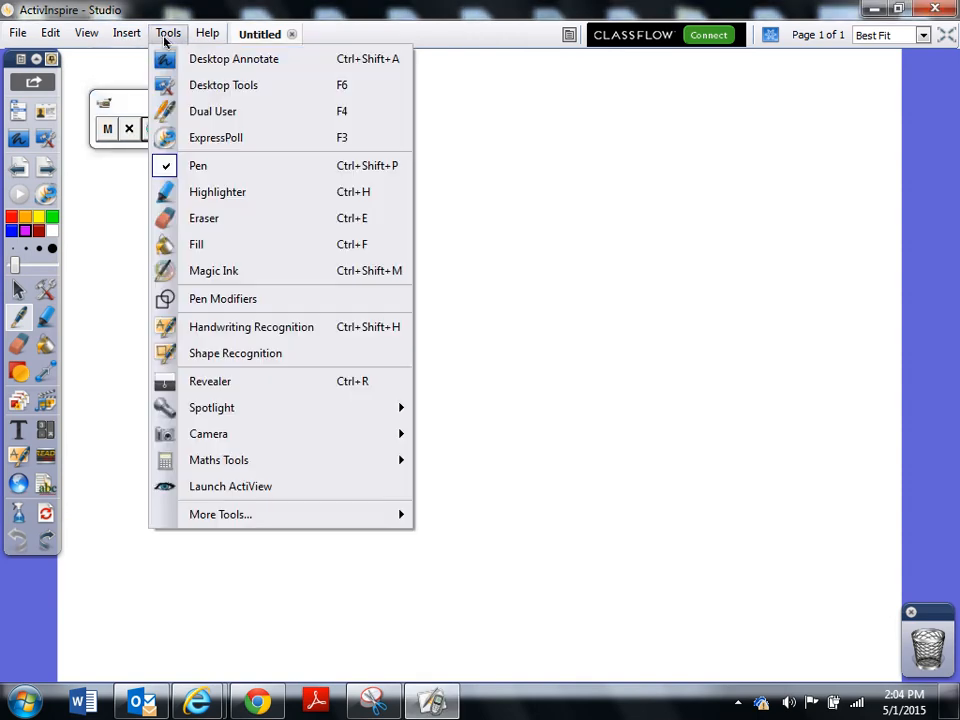
pyautogui.moveTo(250, 433)
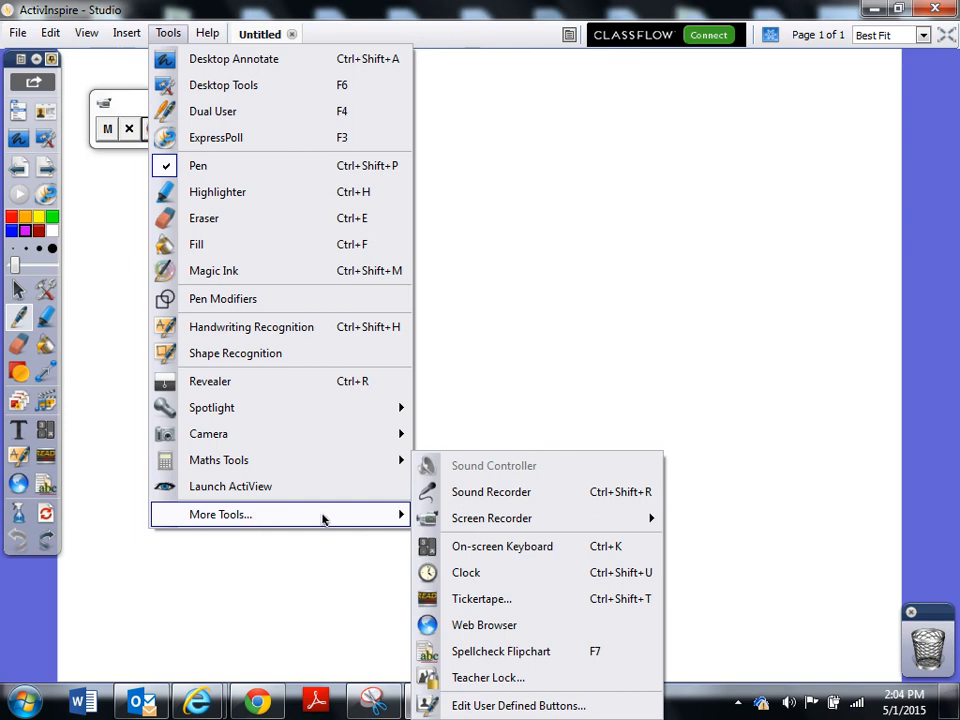
pyautogui.moveTo(491, 518)
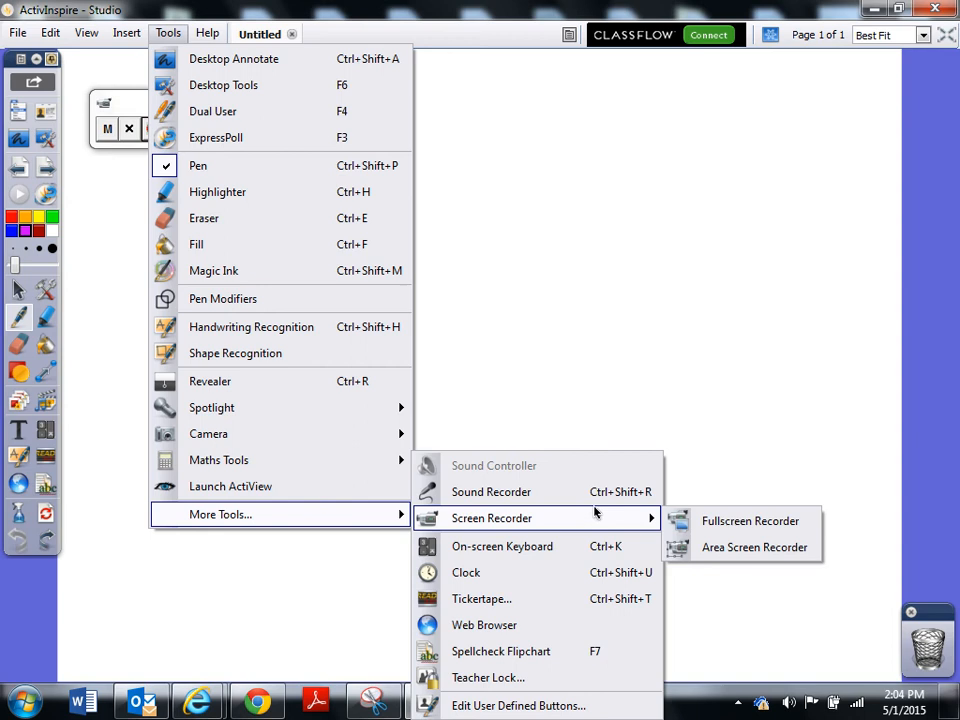
pyautogui.moveTo(750, 521)
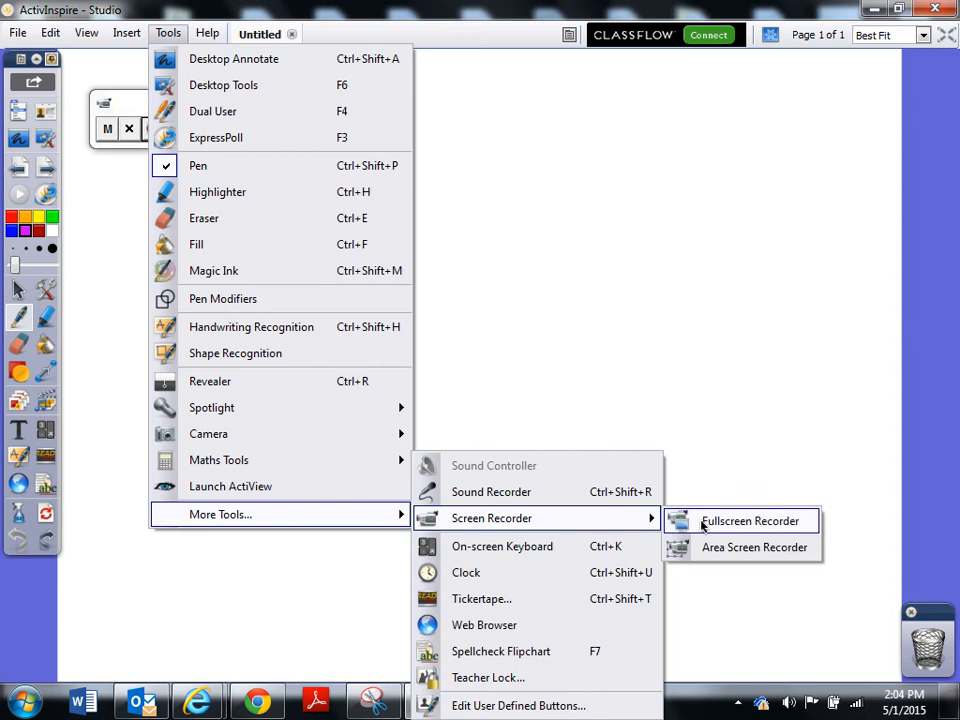
# Choose Fullscreen Recorder to begin capturing the entire screen
pyautogui.click(743, 521)
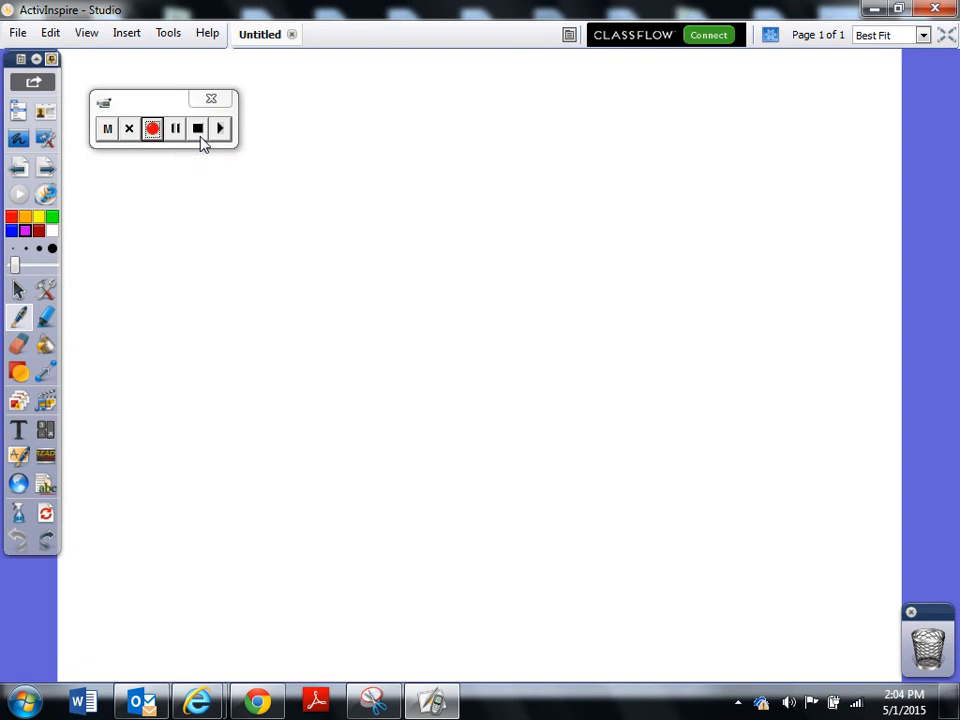
pyautogui.moveTo(222, 137)
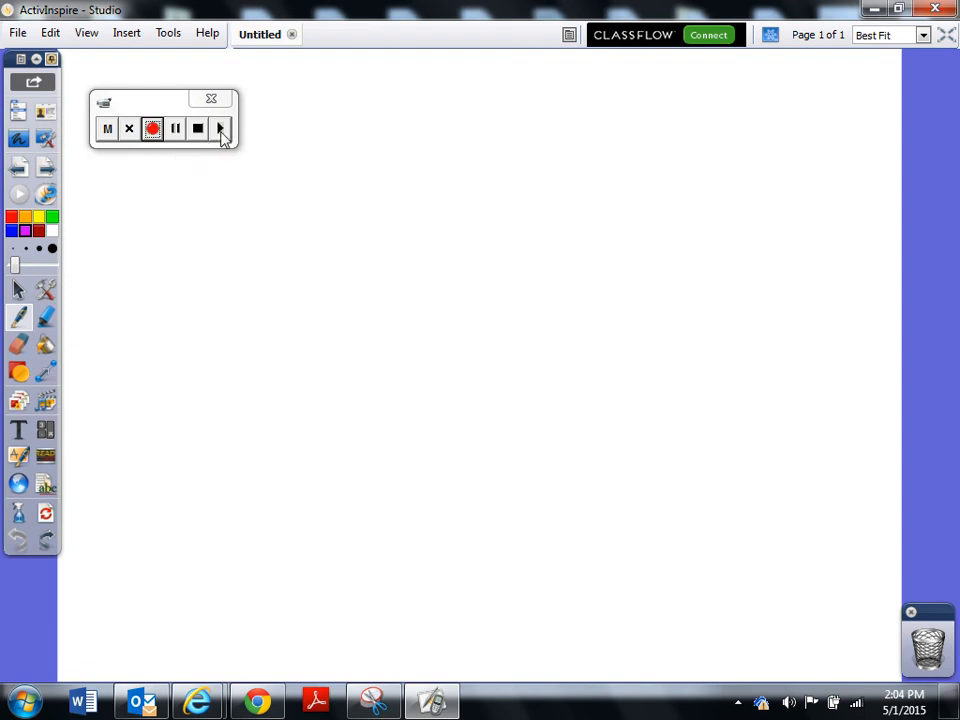
pyautogui.moveTo(219, 128)
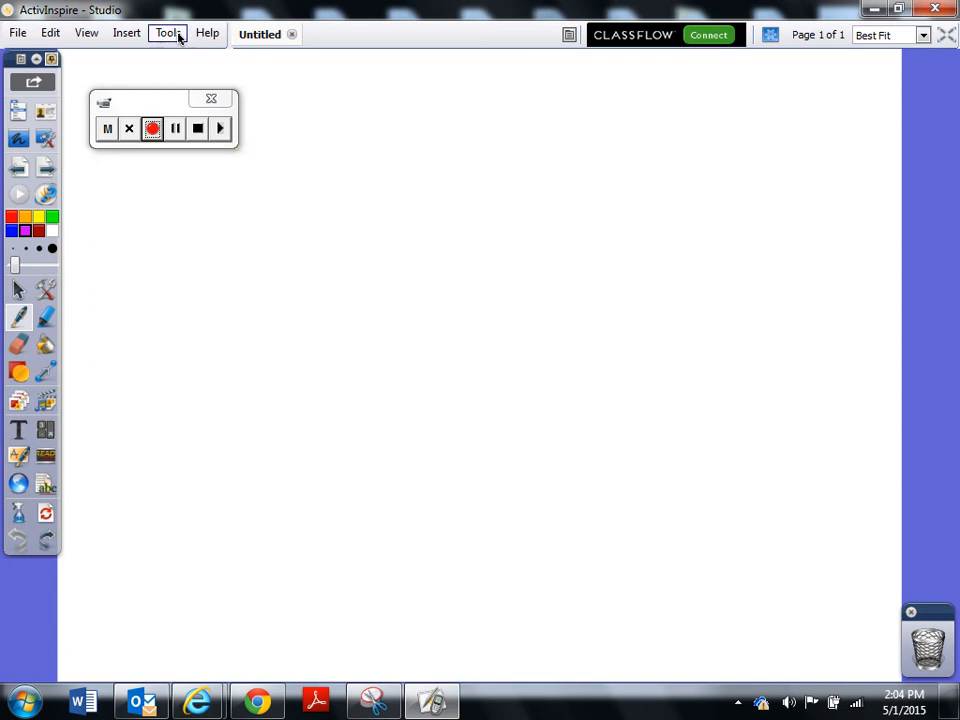
# Reopen the Tools menu to show the More Tools submenu while recording continues
pyautogui.click(168, 33)
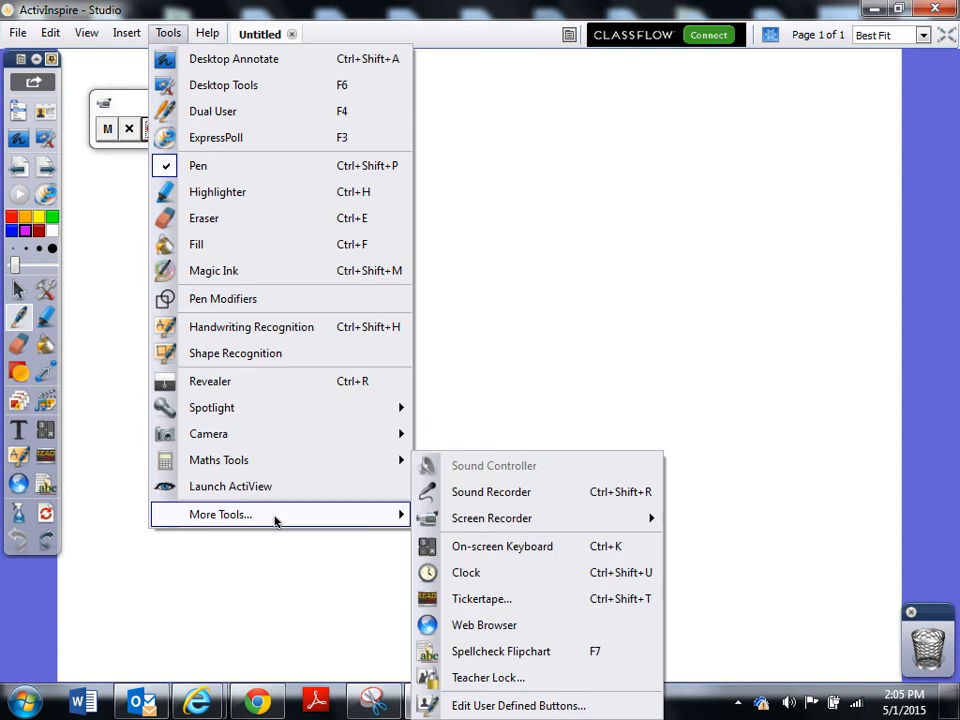
pyautogui.moveTo(491, 518)
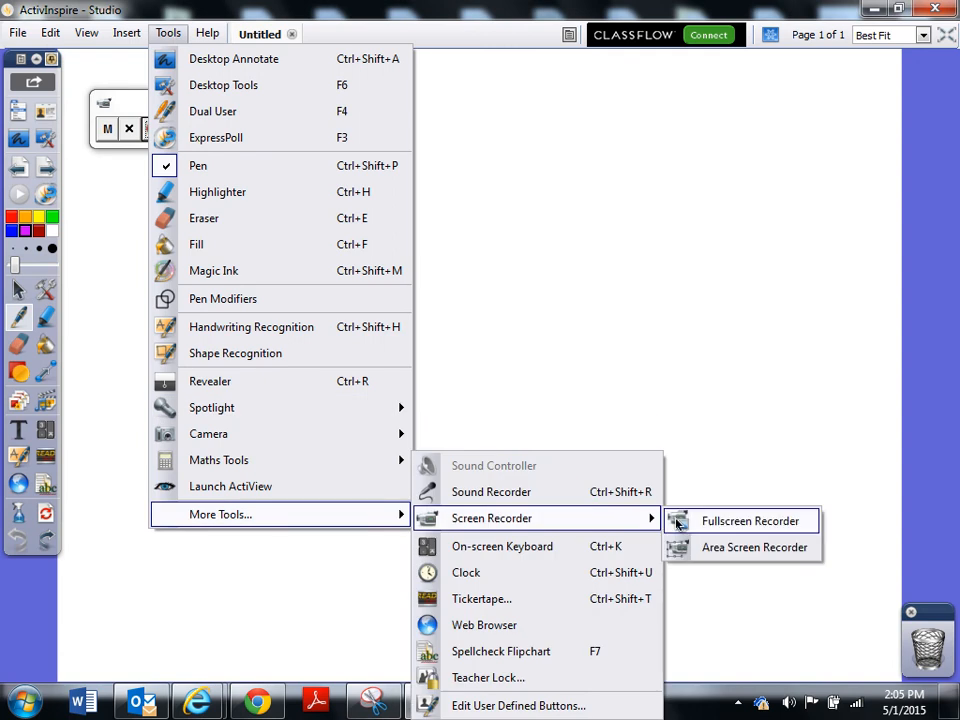